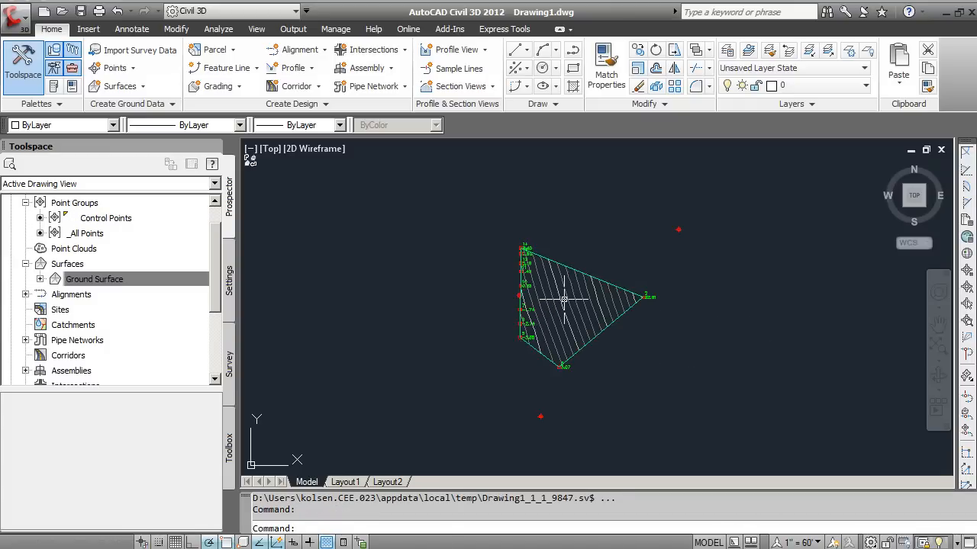
Select Ground Surface under Surfaces in Prospector and bring up its context menu
{"action": "left_click", "coordinate": [95, 278]}
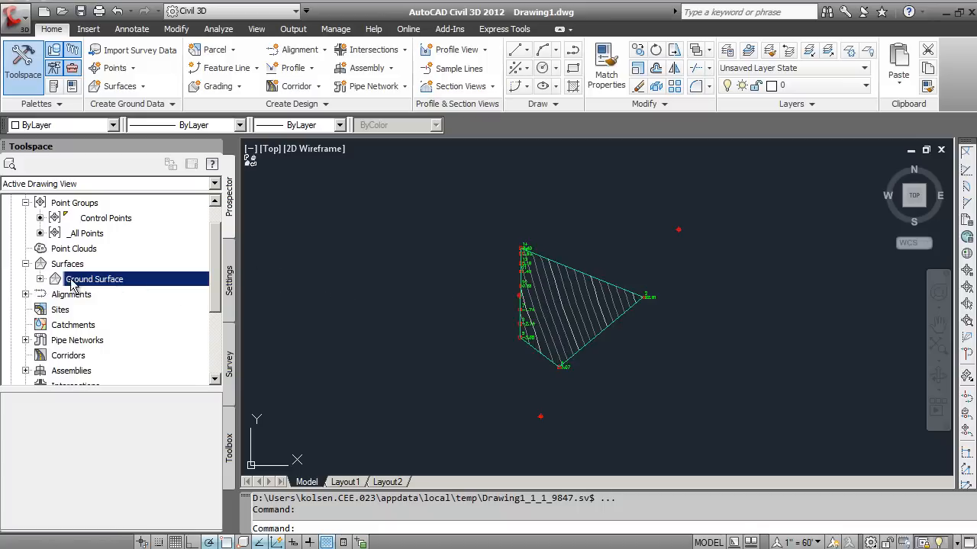
{"action": "right_click", "coordinate": [95, 279]}
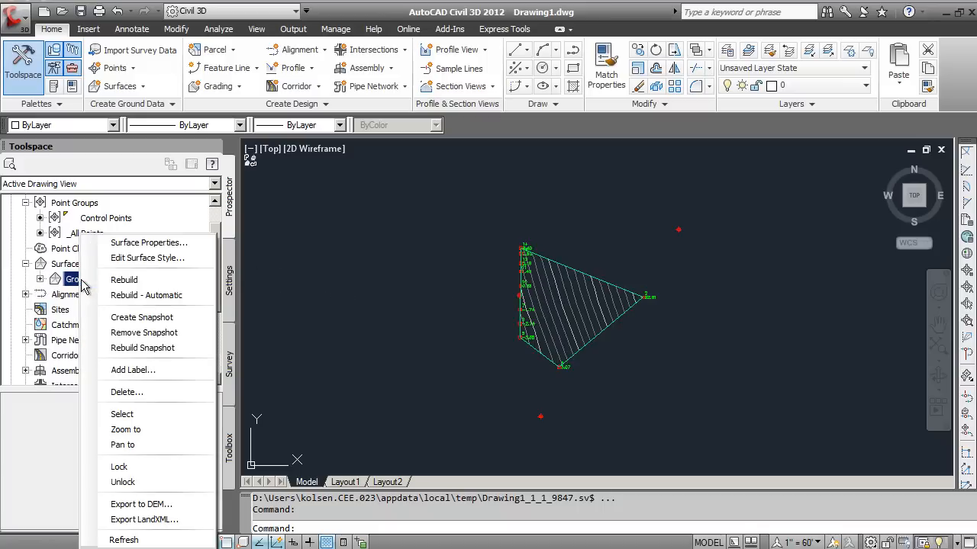
{"action": "mouse_move", "coordinate": [149, 243]}
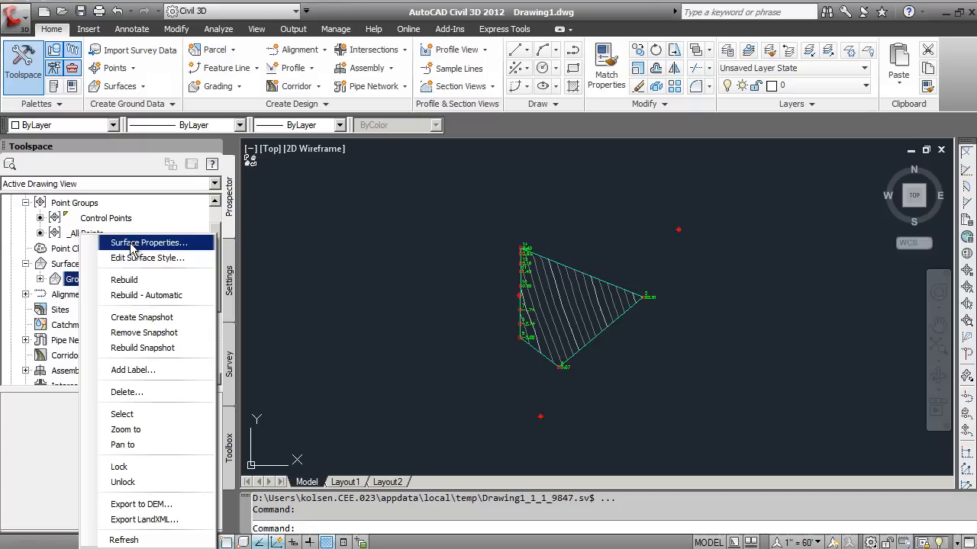
Show the Ground Surface's properties and the options for its assigned surface style
{"action": "left_click", "coordinate": [148, 242]}
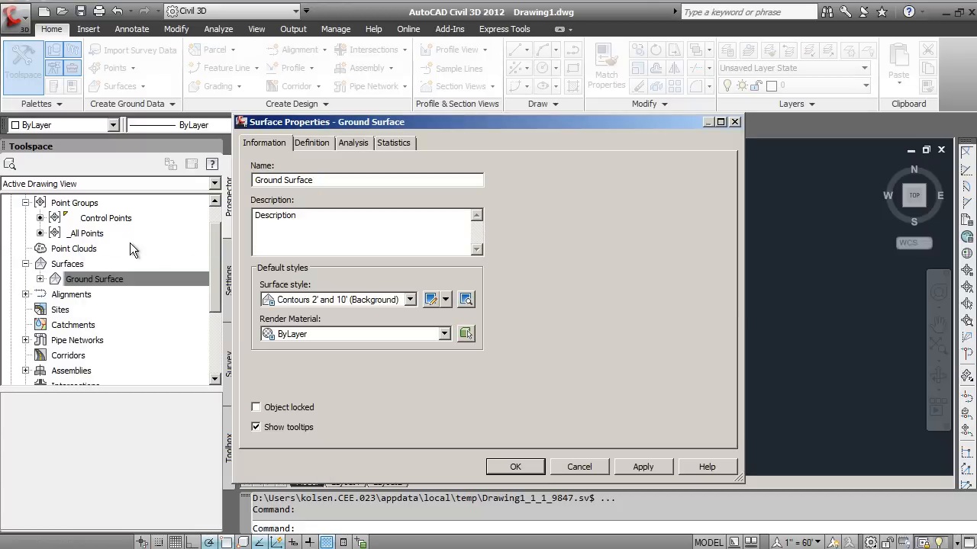
{"action": "mouse_move", "coordinate": [252, 122]}
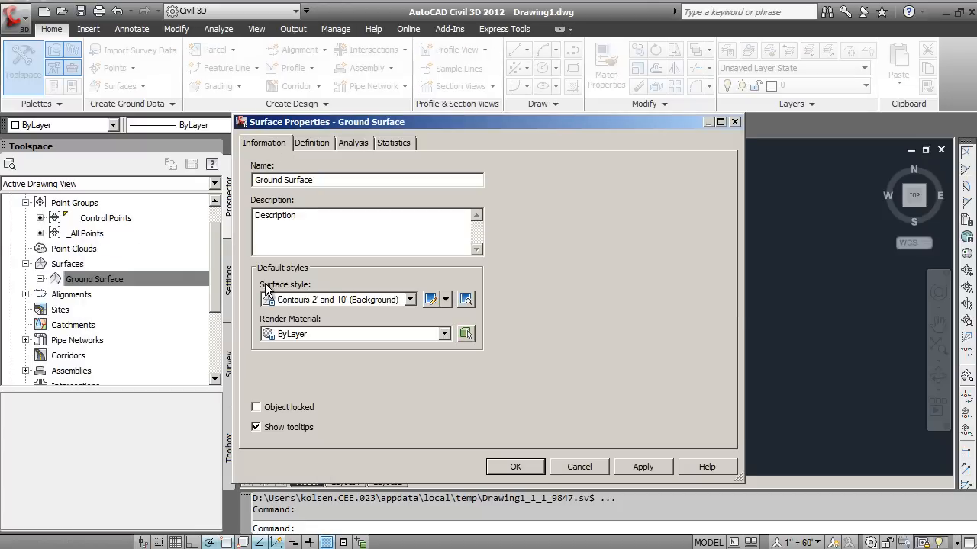
{"action": "mouse_move", "coordinate": [340, 303]}
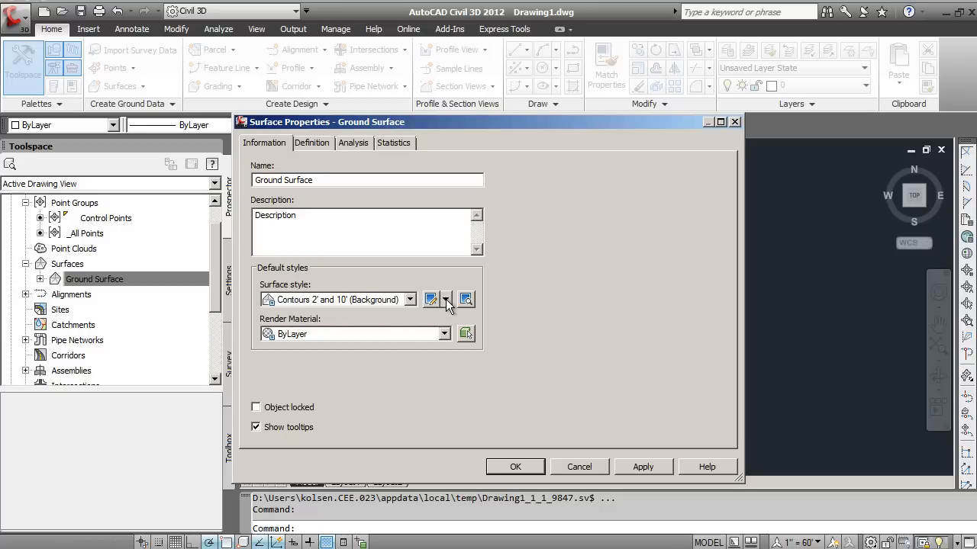
{"action": "left_click", "coordinate": [445, 299]}
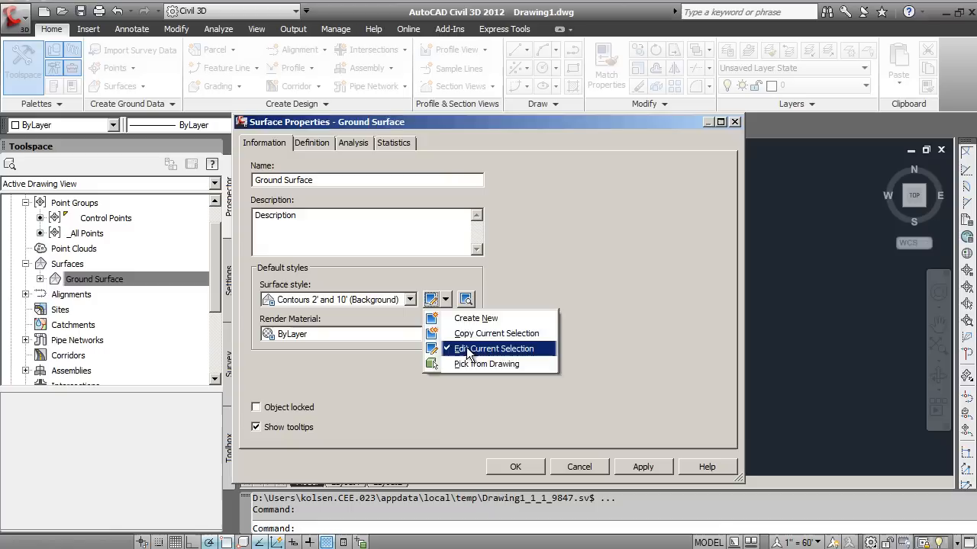
Edit the current Contours 2' and 10' (Background) surface style
{"action": "left_click", "coordinate": [493, 348]}
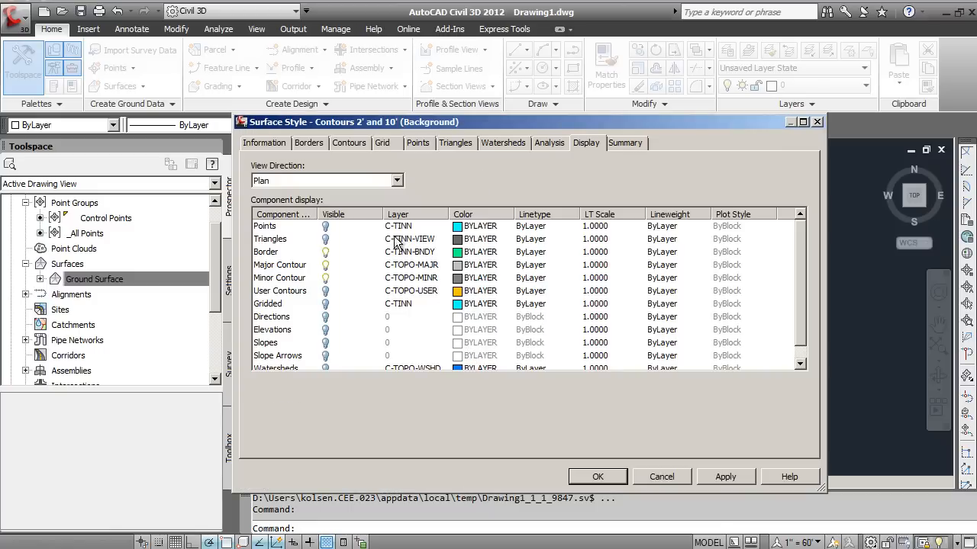
{"action": "mouse_move", "coordinate": [608, 151]}
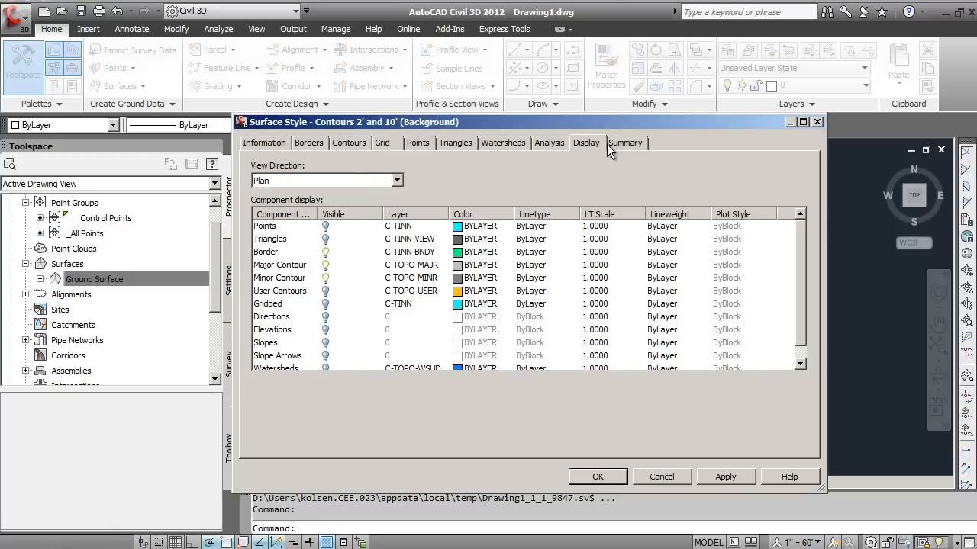
{"action": "mouse_move", "coordinate": [584, 145]}
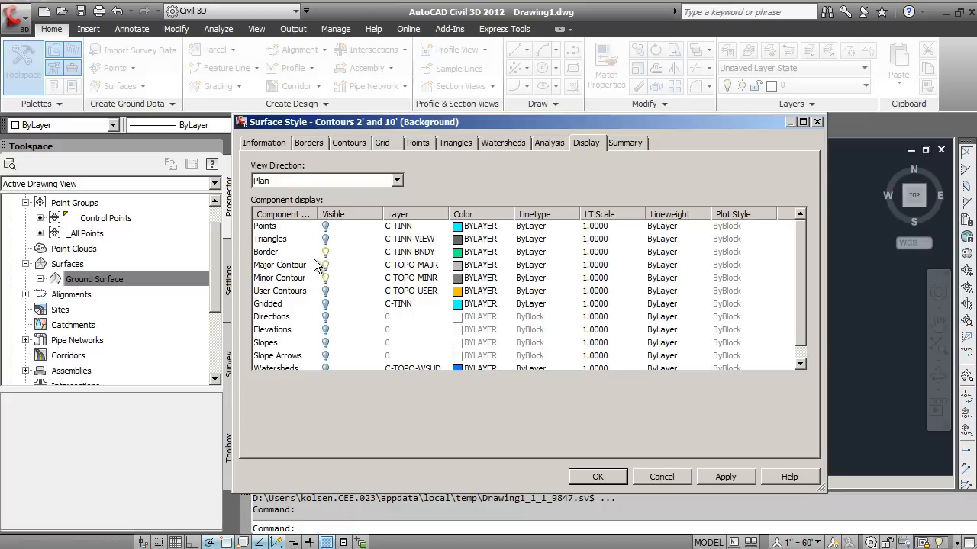
{"action": "mouse_move", "coordinate": [327, 335]}
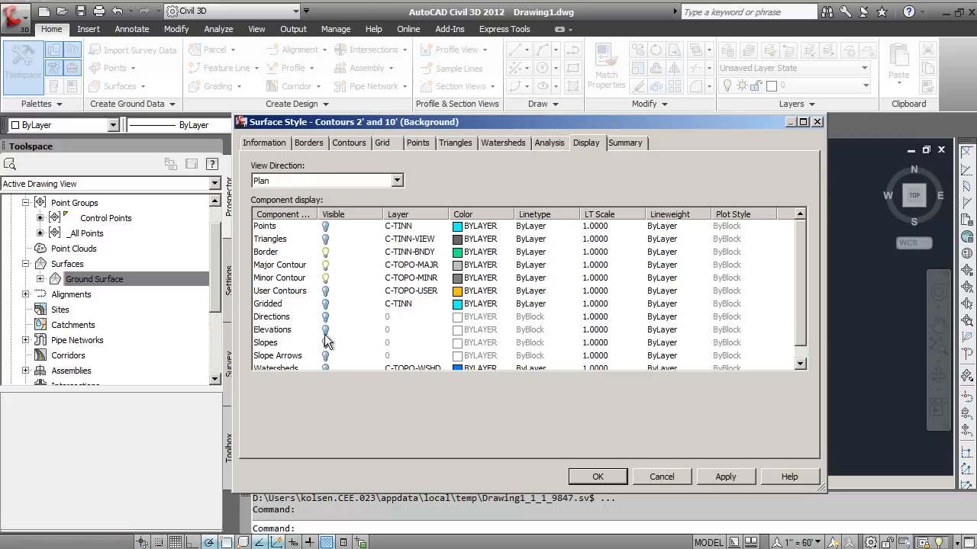
{"action": "mouse_move", "coordinate": [327, 256]}
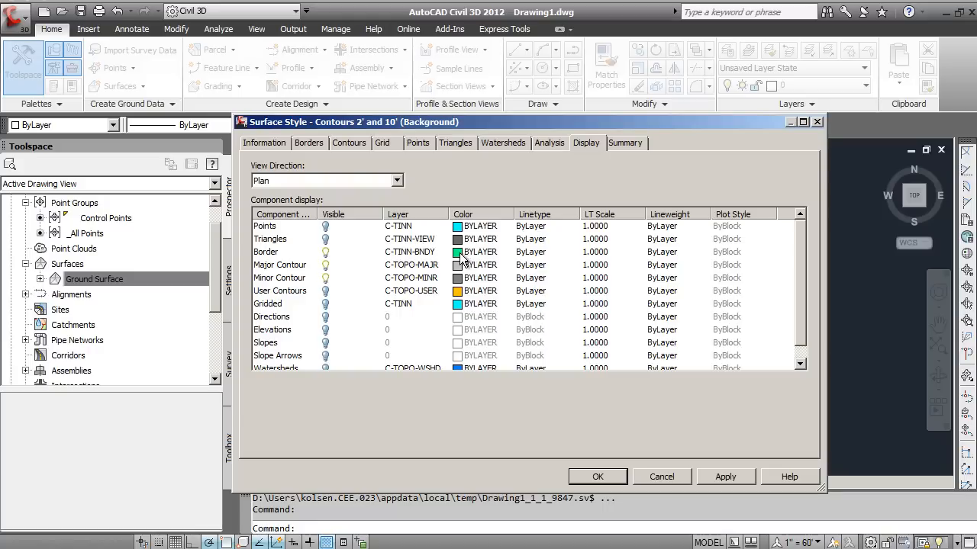
Set Border colour 51 (yellow), Major Contour 10 (red), Minor Contour 83 (light green) and accept the style
{"action": "left_click", "coordinate": [477, 252]}
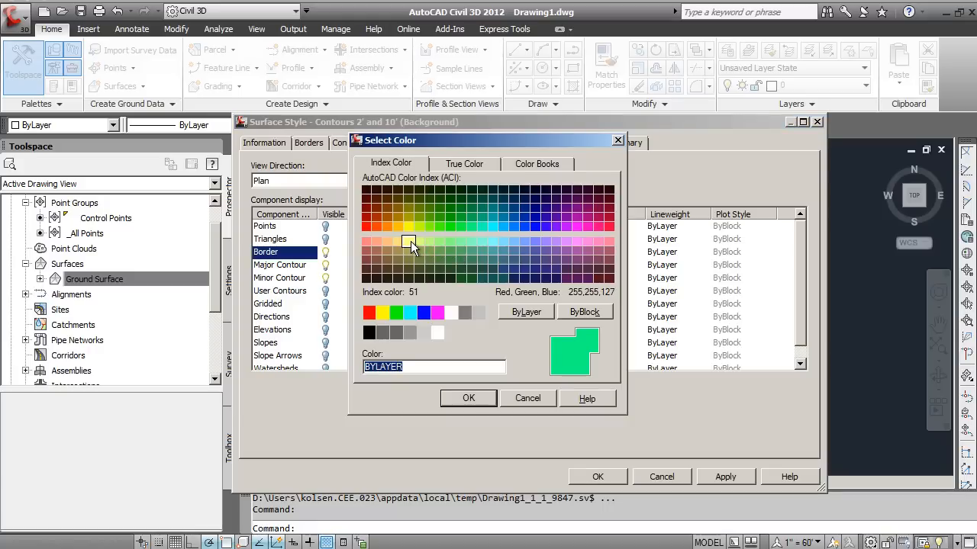
{"action": "left_click", "coordinate": [409, 241]}
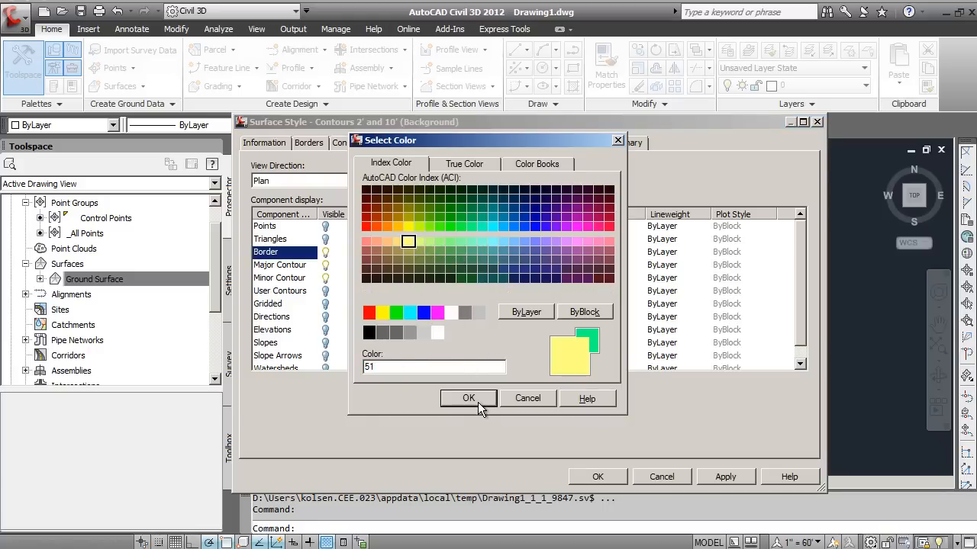
{"action": "left_click", "coordinate": [466, 398]}
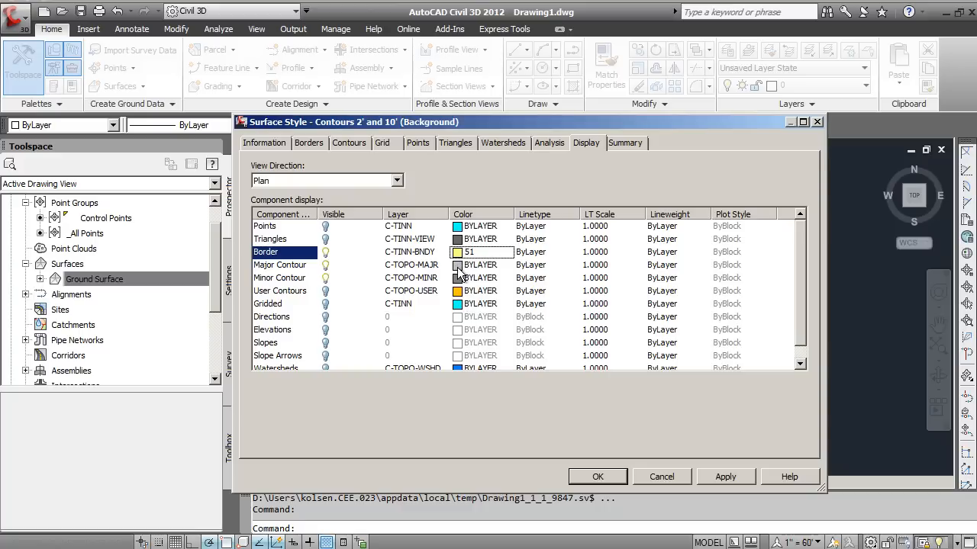
{"action": "left_click", "coordinate": [458, 265]}
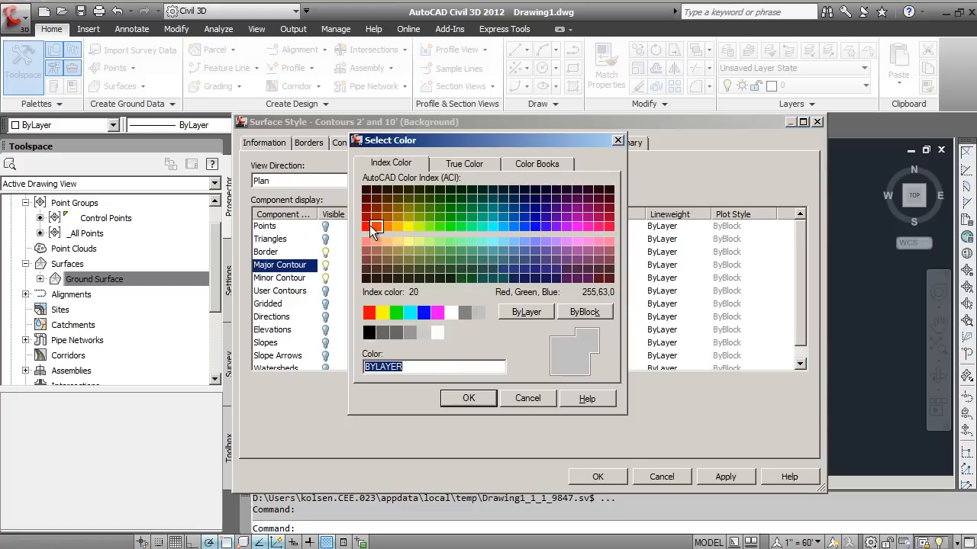
{"action": "left_click", "coordinate": [366, 226]}
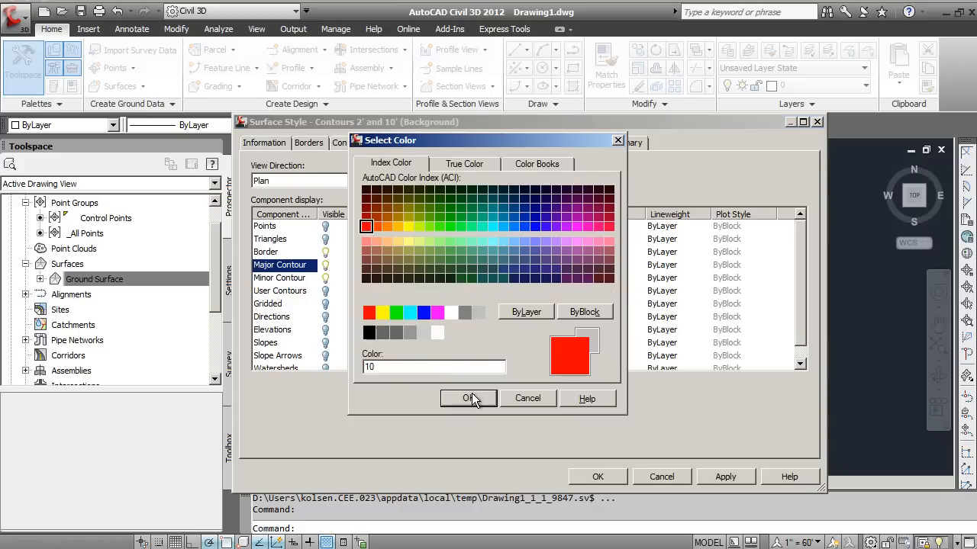
{"action": "left_click", "coordinate": [466, 398]}
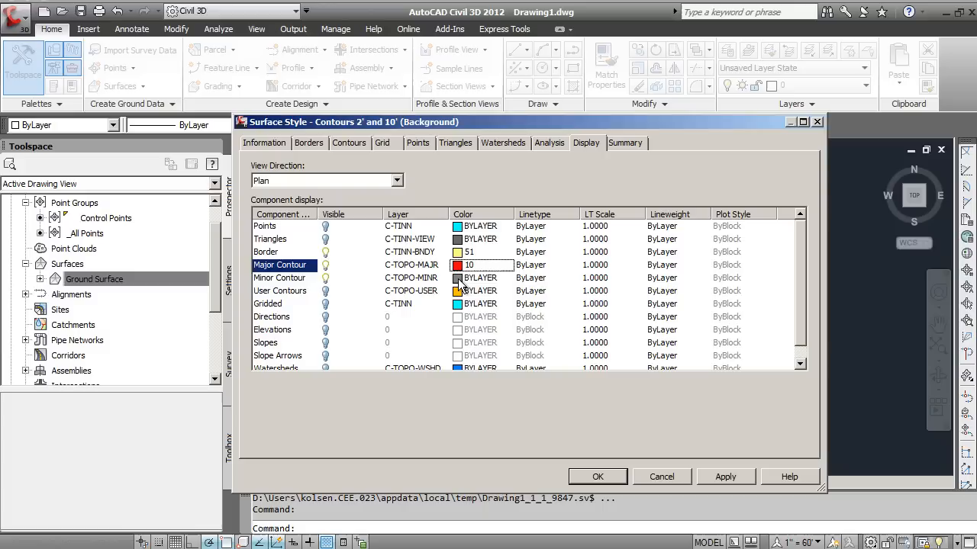
{"action": "left_click", "coordinate": [477, 278]}
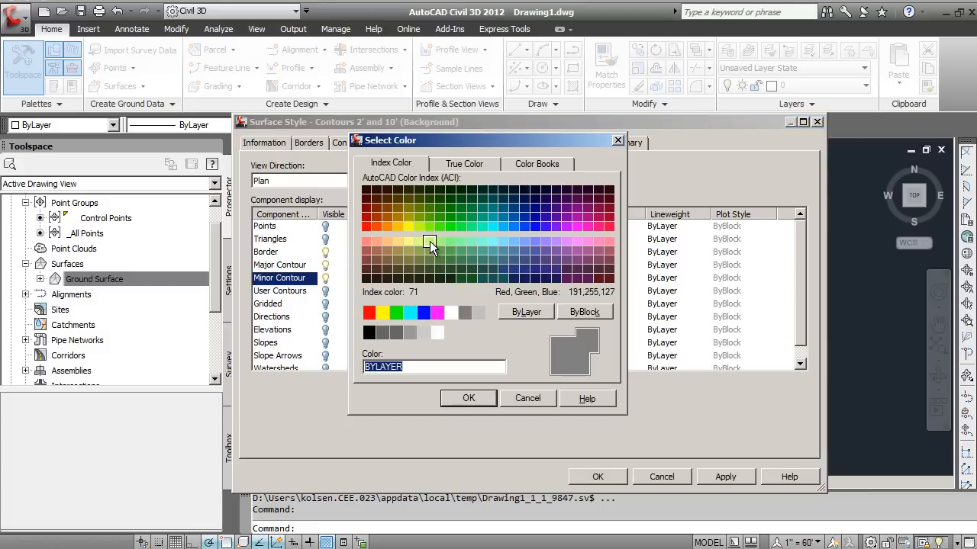
{"action": "left_click", "coordinate": [439, 242]}
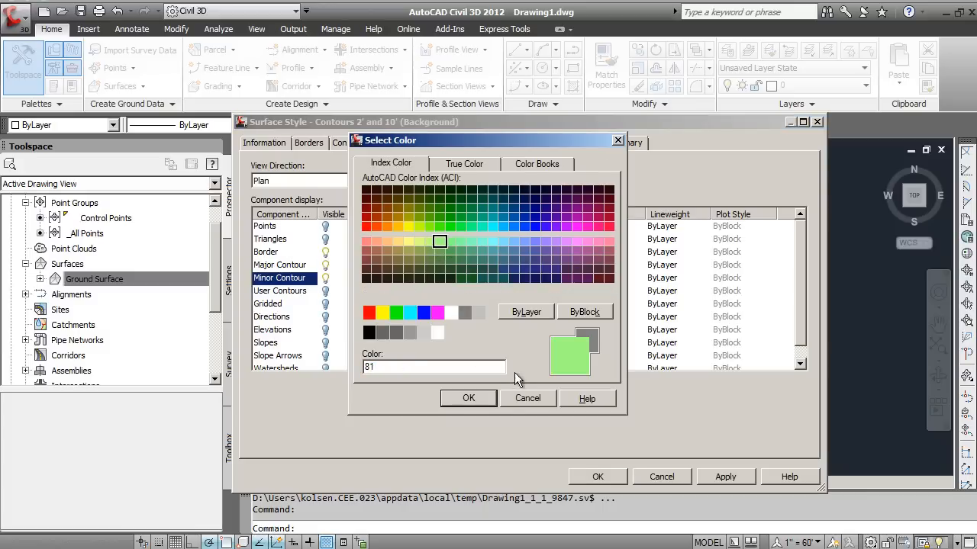
{"action": "left_click", "coordinate": [467, 398]}
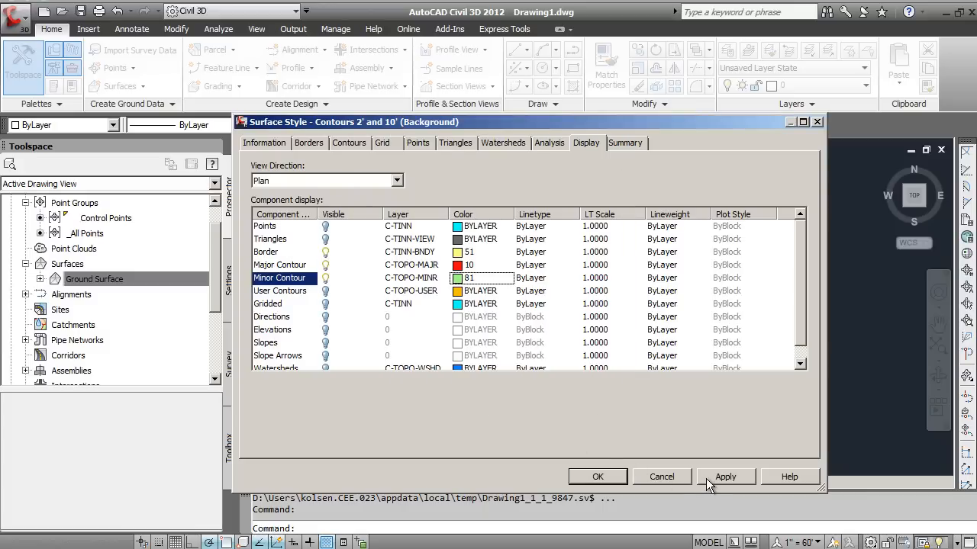
{"action": "left_click", "coordinate": [726, 476]}
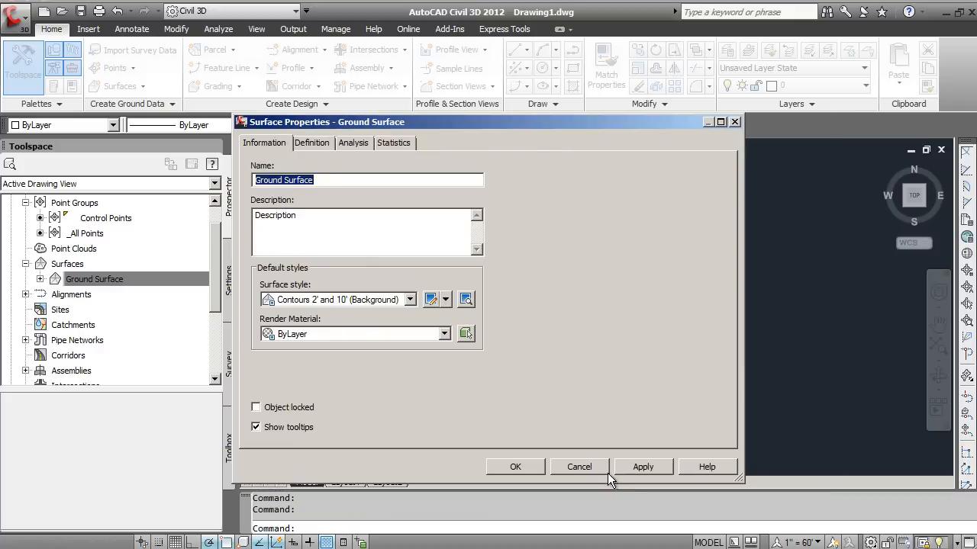
Confirm the surface properties so the surface redraws with the new colours, then reselect Ground Surface
{"action": "left_click", "coordinate": [516, 466]}
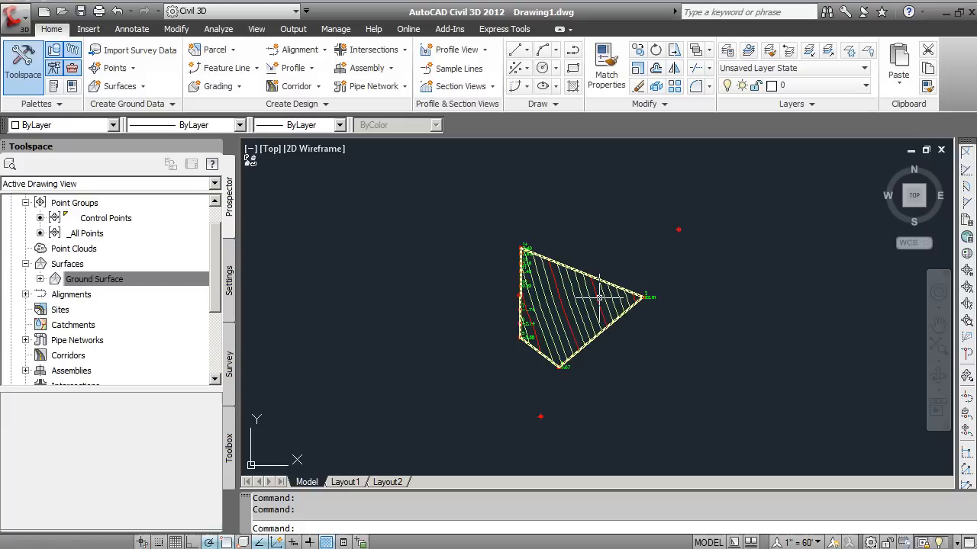
{"action": "left_click", "coordinate": [94, 278]}
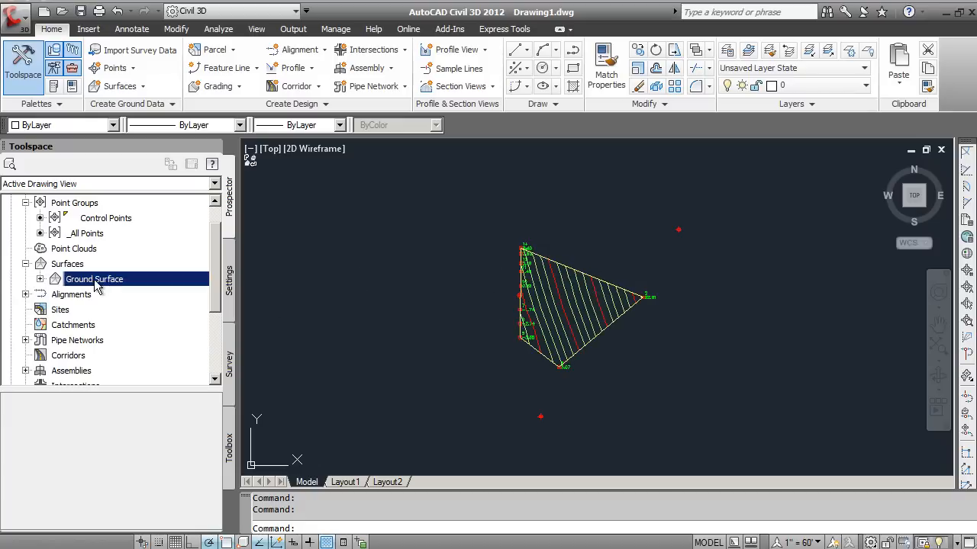
From Ground Surface's properties, edit the current Contours 2' and 10' (Background) style again
{"action": "right_click", "coordinate": [94, 278]}
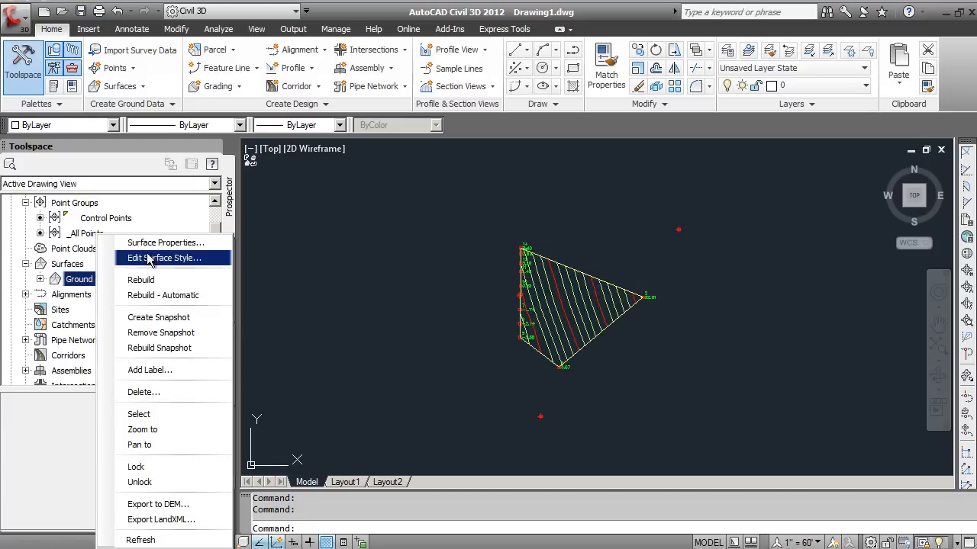
{"action": "left_click", "coordinate": [165, 241]}
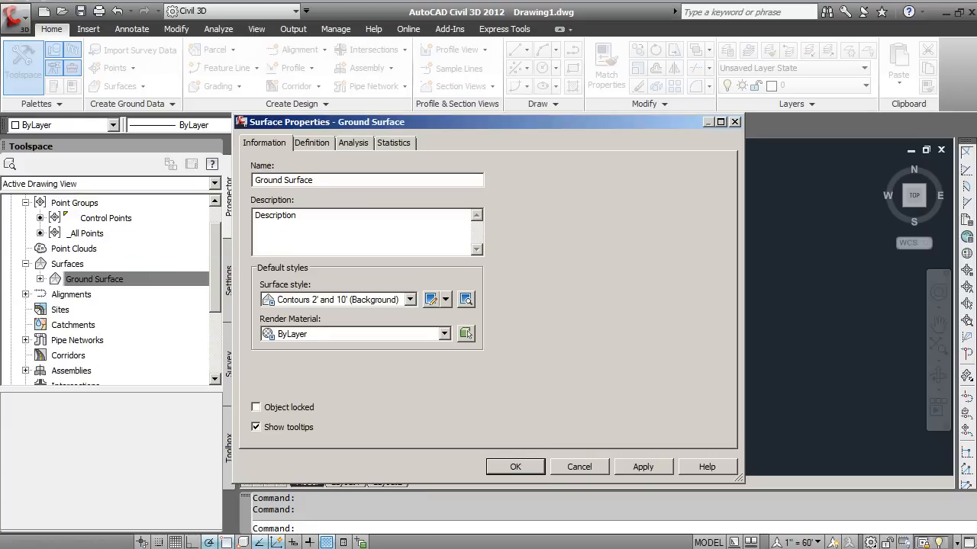
{"action": "left_click", "coordinate": [445, 299]}
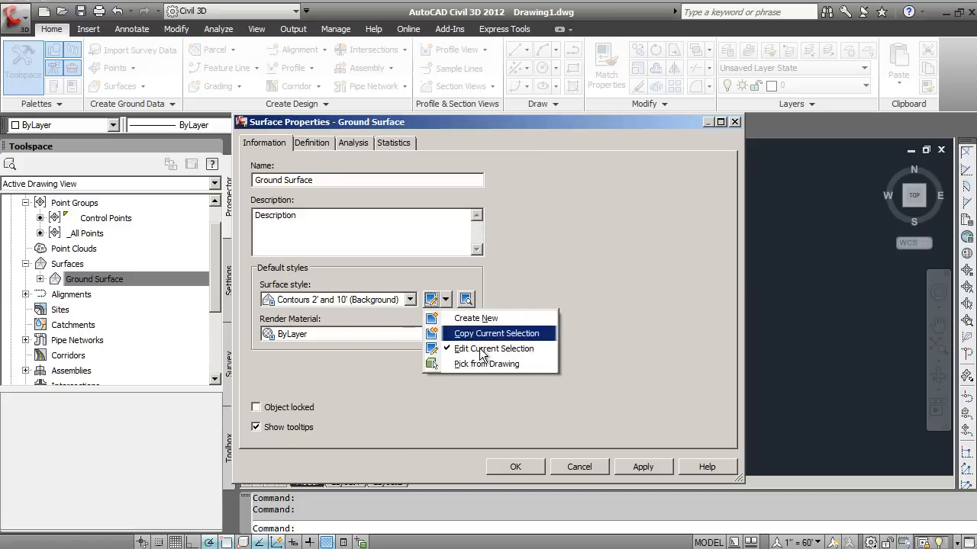
{"action": "left_click", "coordinate": [495, 348]}
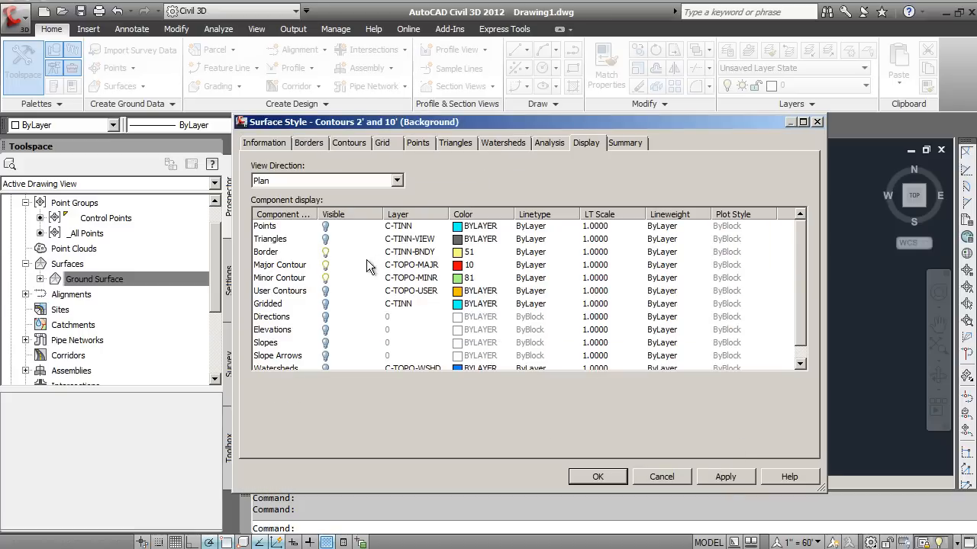
{"action": "mouse_move", "coordinate": [325, 226]}
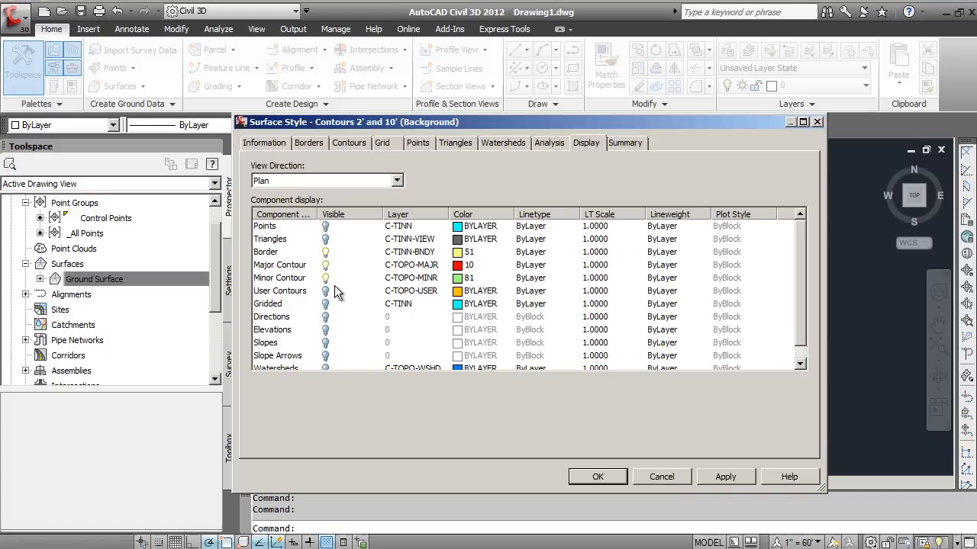
{"action": "mouse_move", "coordinate": [420, 189]}
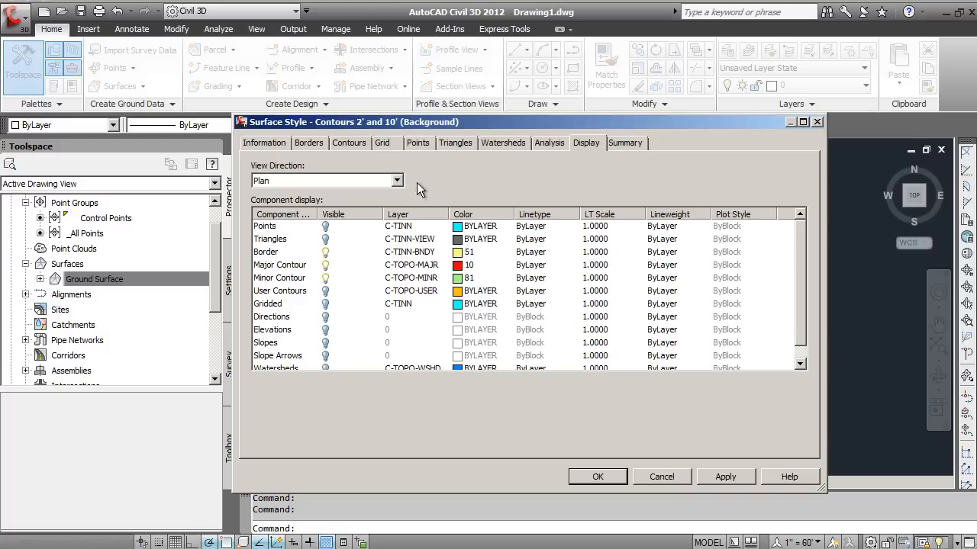
{"action": "mouse_move", "coordinate": [348, 147]}
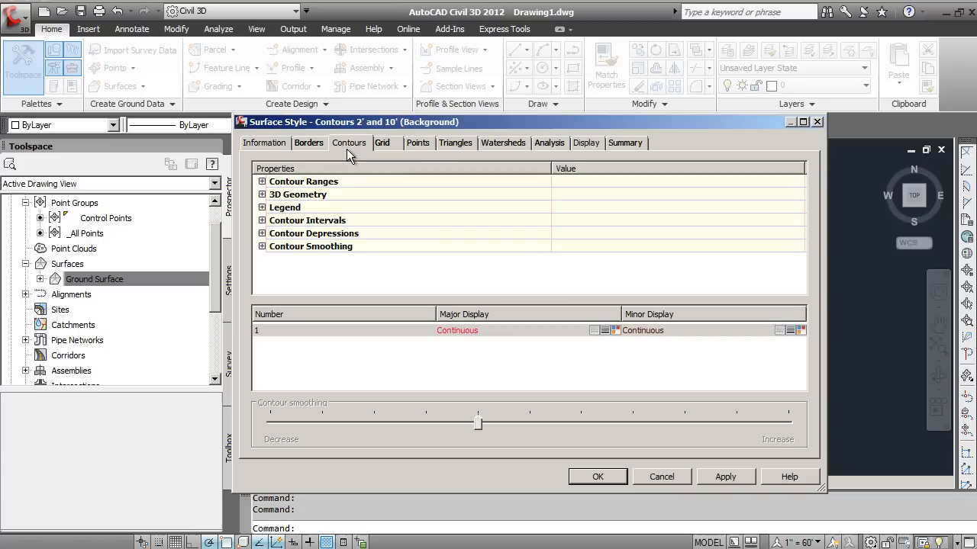
{"action": "mouse_move", "coordinate": [263, 186]}
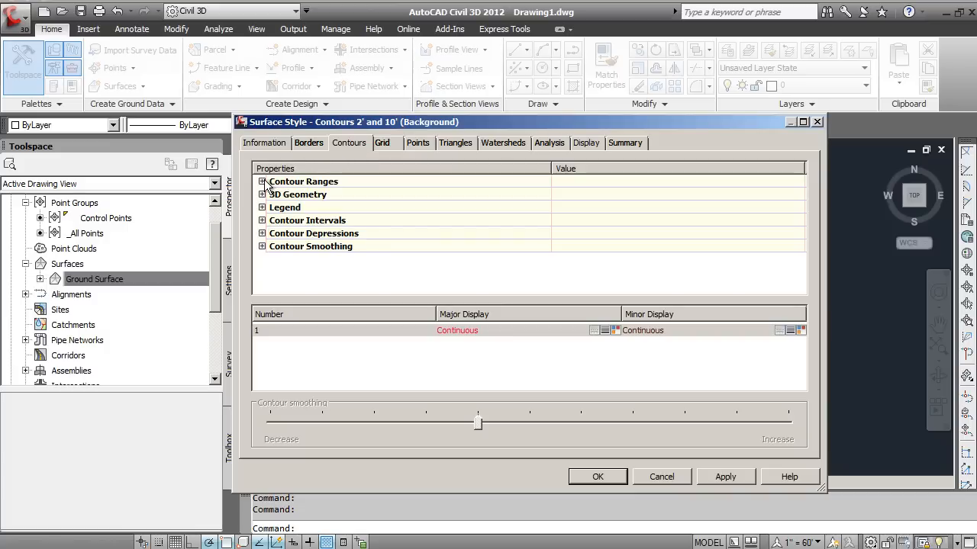
{"action": "left_click", "coordinate": [262, 181]}
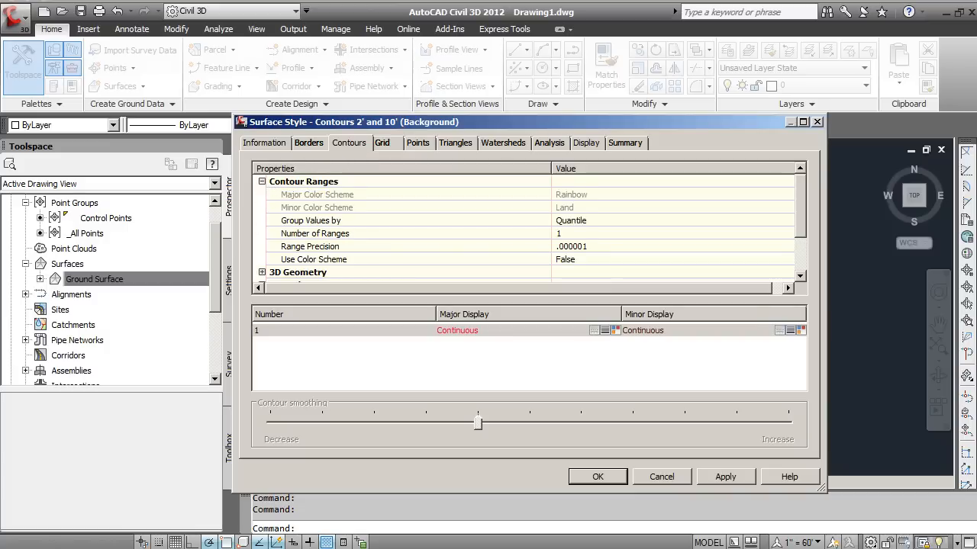
{"action": "mouse_move", "coordinate": [574, 263]}
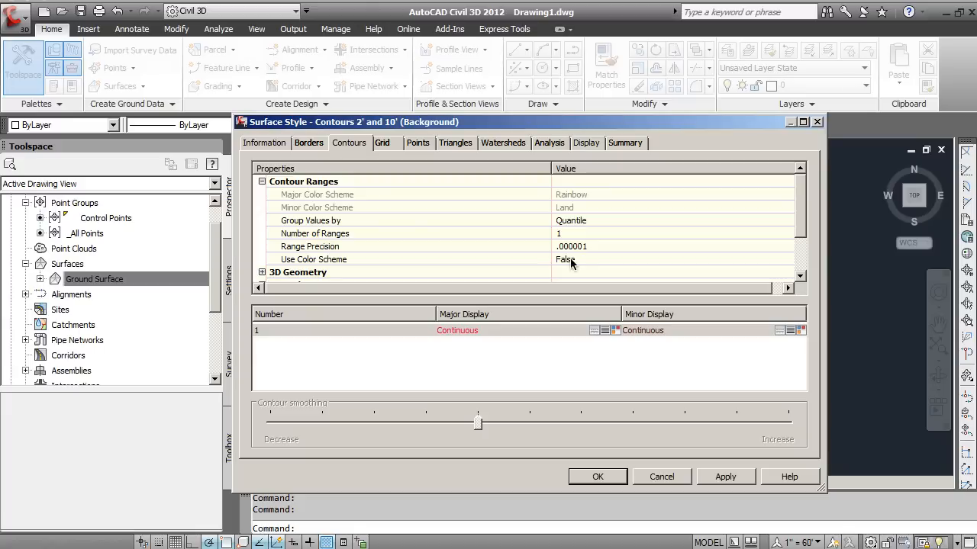
{"action": "mouse_move", "coordinate": [296, 186]}
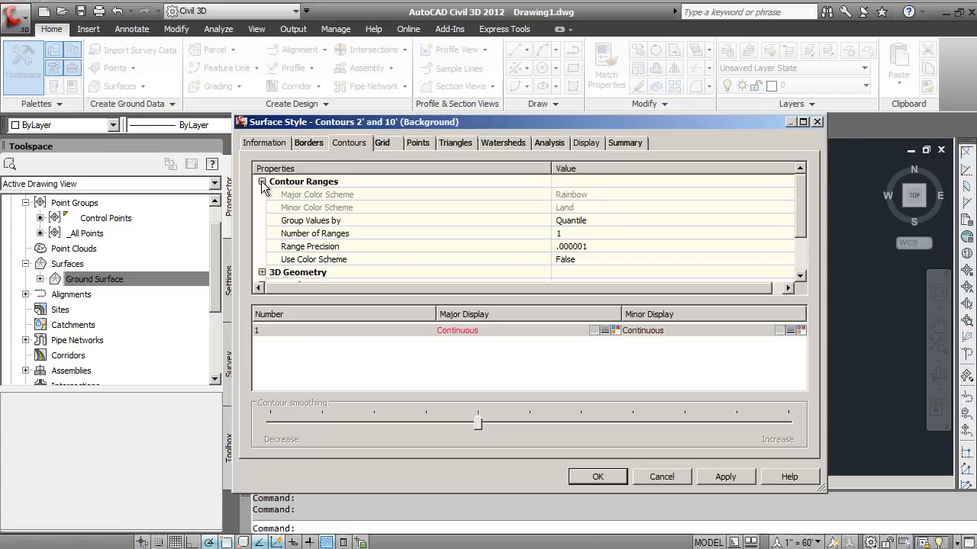
{"action": "left_click", "coordinate": [262, 182]}
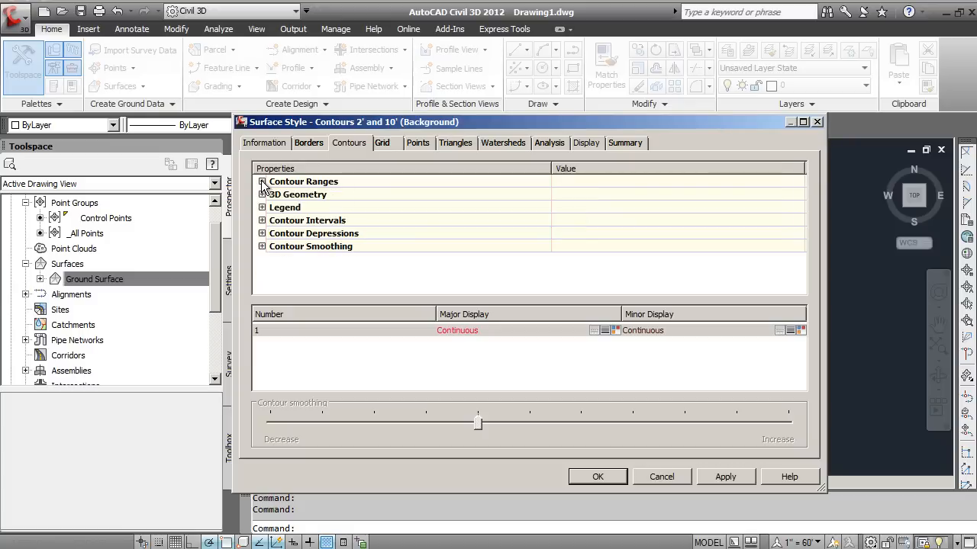
{"action": "left_click", "coordinate": [262, 220]}
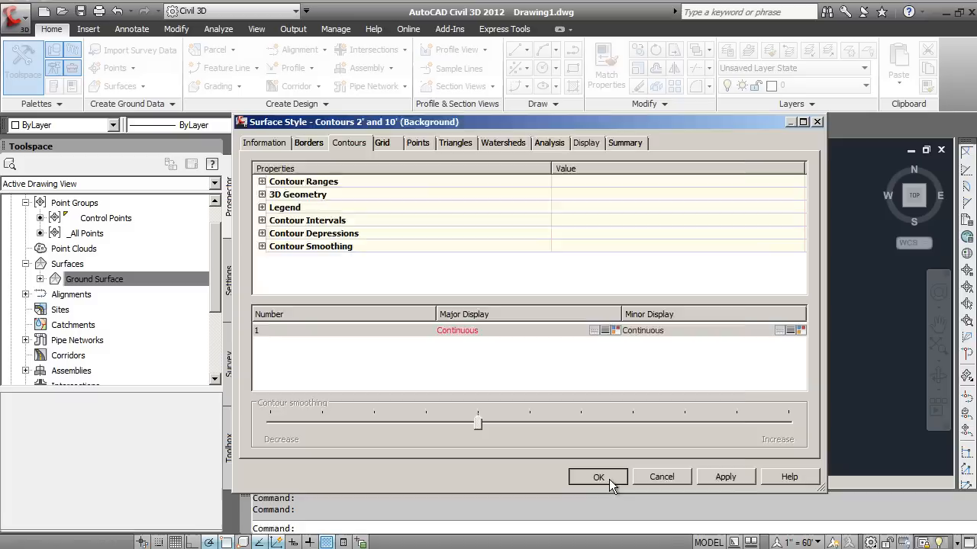
Accept the style edits so the surface redraws with the wider contour intervals
{"action": "left_click", "coordinate": [598, 476]}
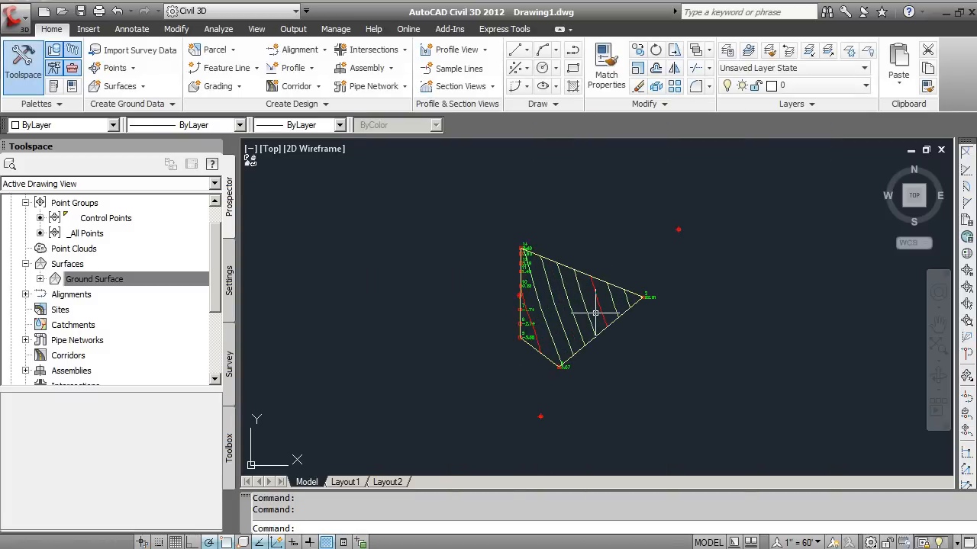
{"action": "mouse_move", "coordinate": [595, 313]}
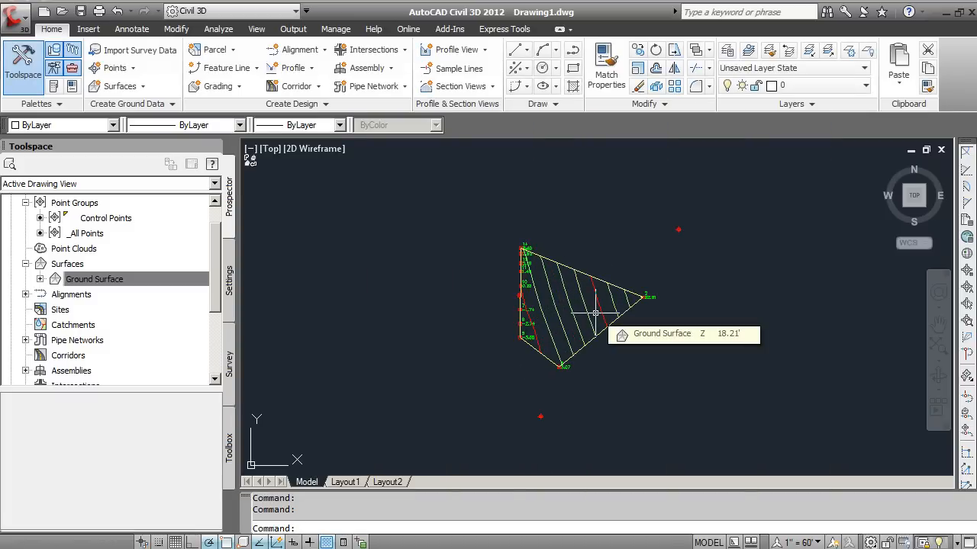
{"action": "mouse_move", "coordinate": [723, 285]}
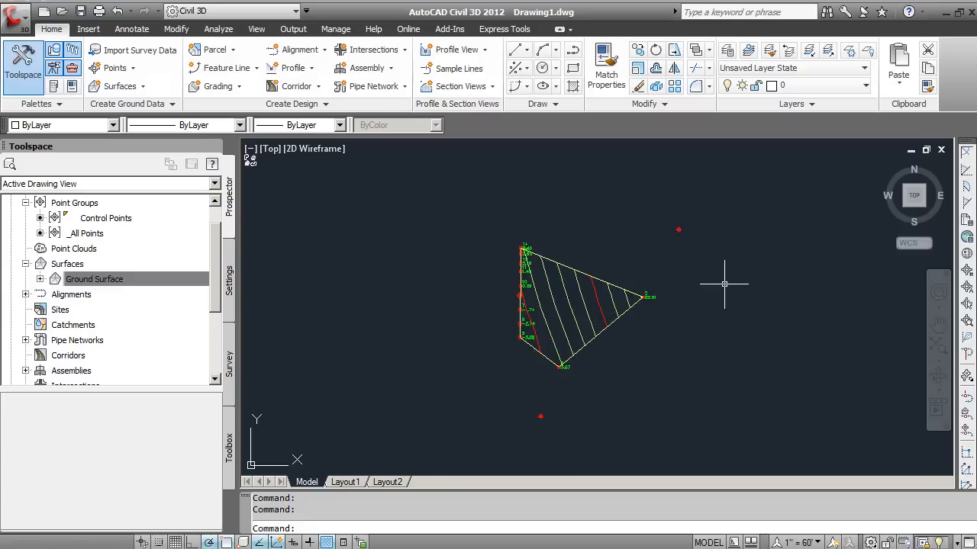